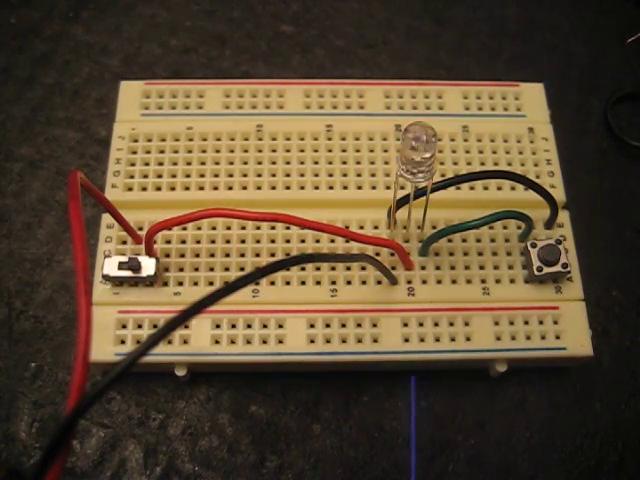
left_click(552, 262)
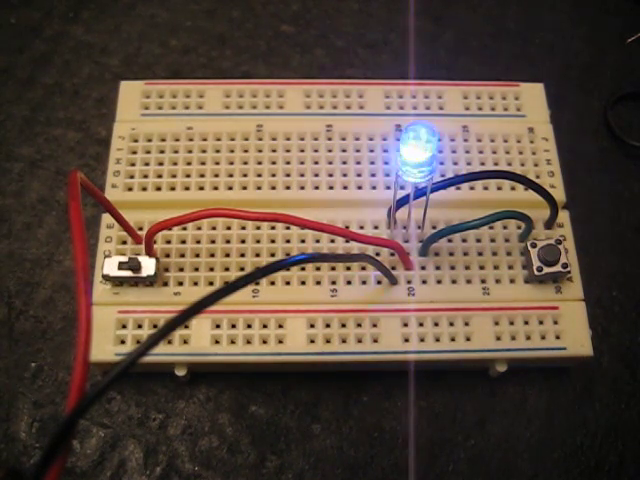